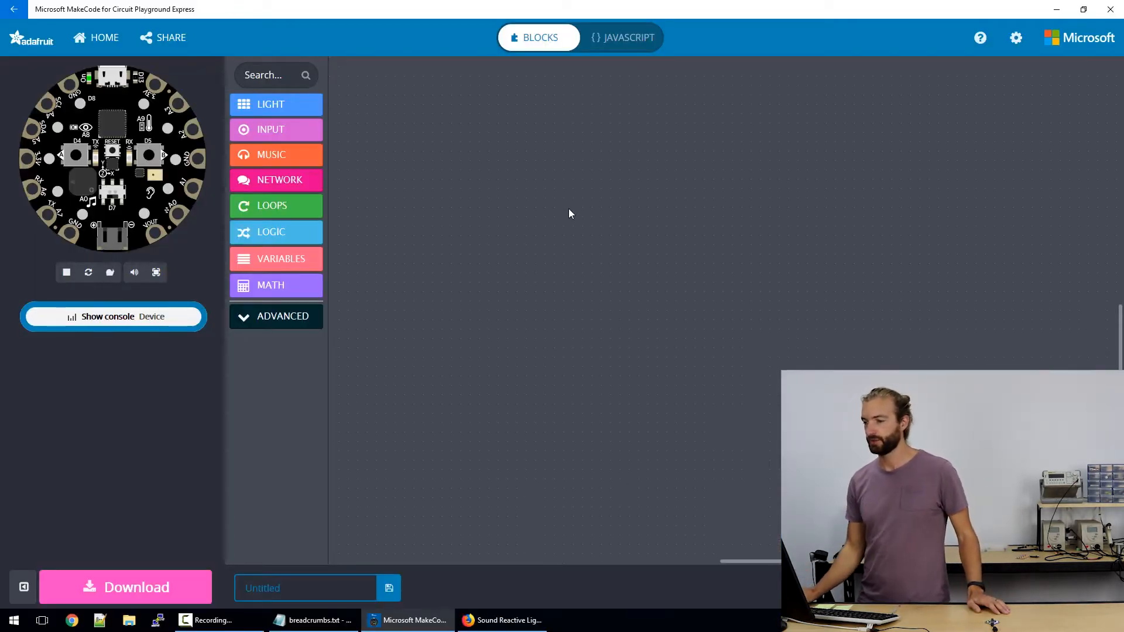
{"action": "mouse_move", "coordinate": [721, 386]}
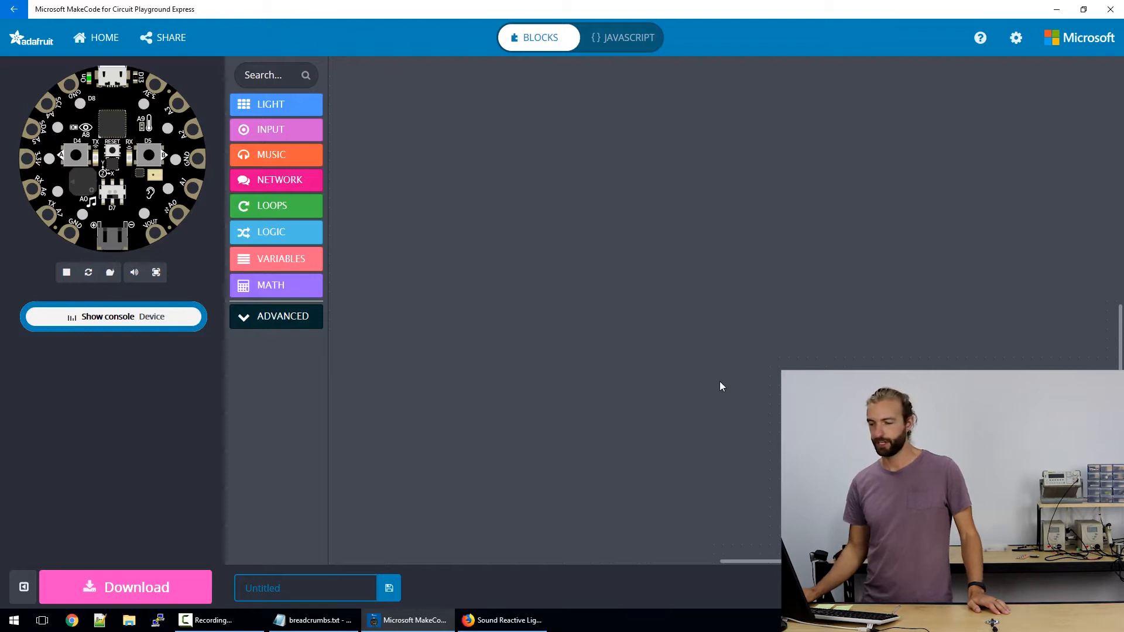
{"action": "mouse_move", "coordinate": [650, 209]}
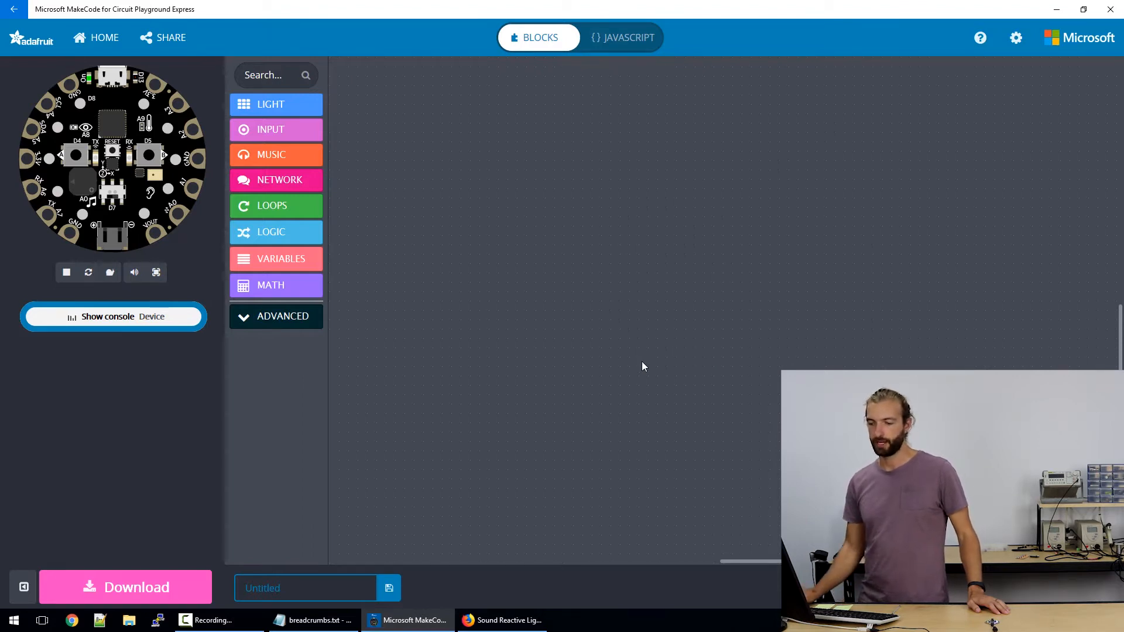
{"action": "mouse_move", "coordinate": [58, 333]}
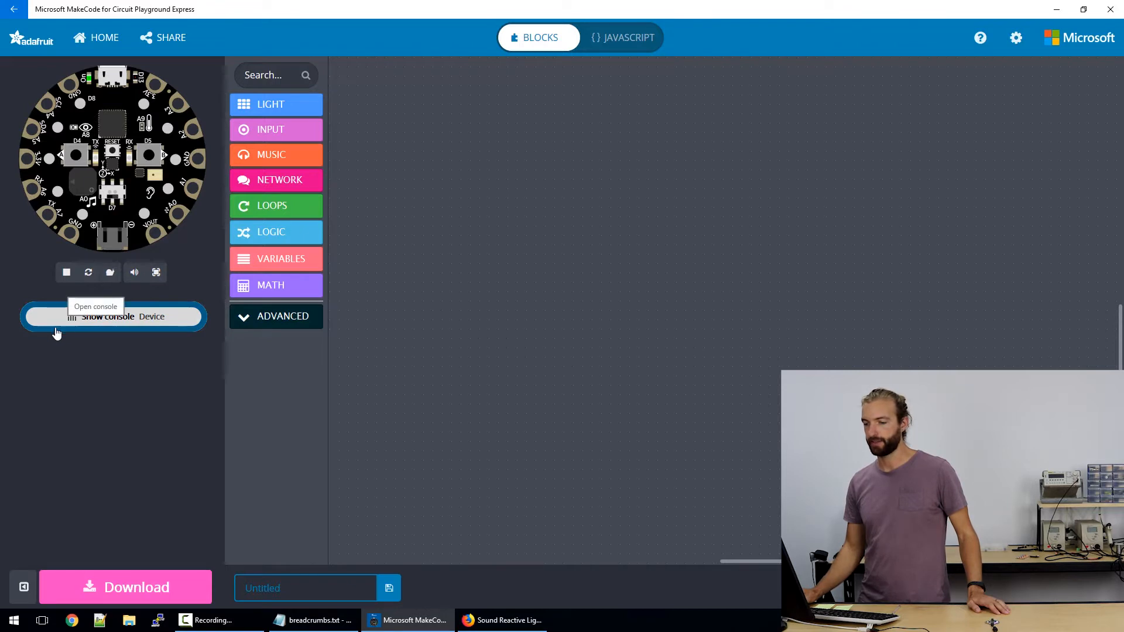
{"action": "mouse_move", "coordinate": [77, 340]}
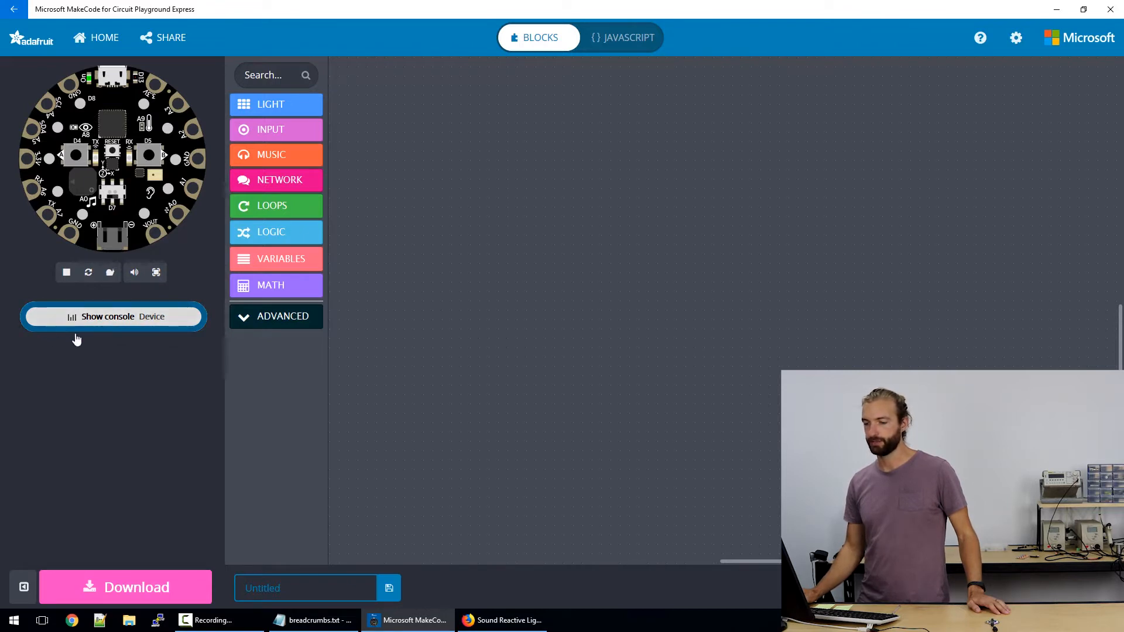
{"action": "mouse_move", "coordinate": [166, 334]}
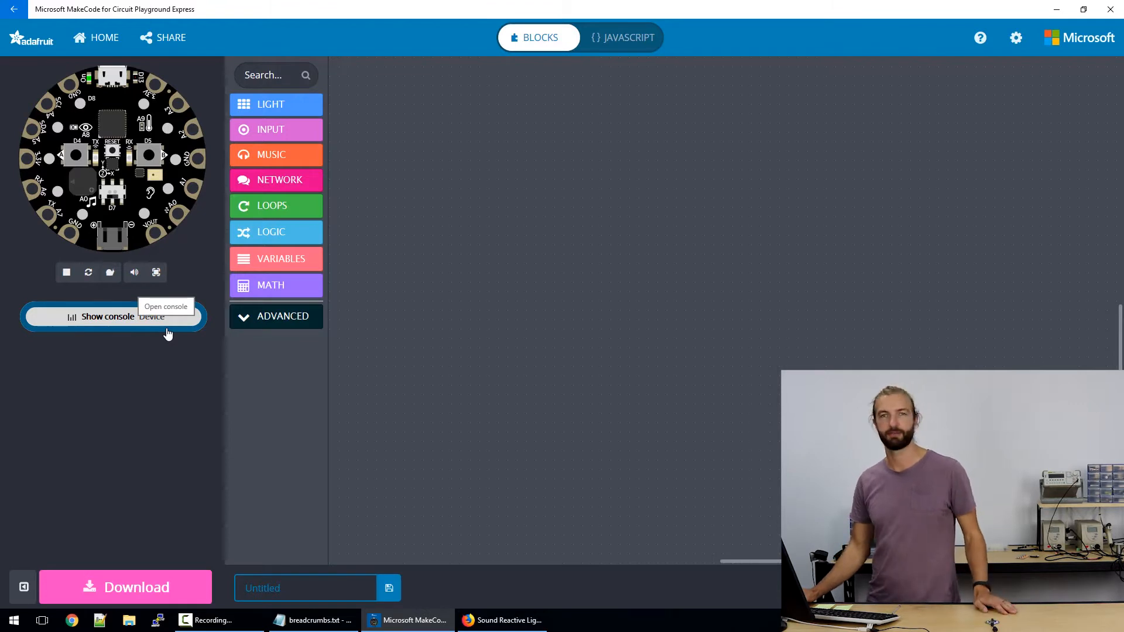
{"action": "mouse_move", "coordinate": [202, 395]}
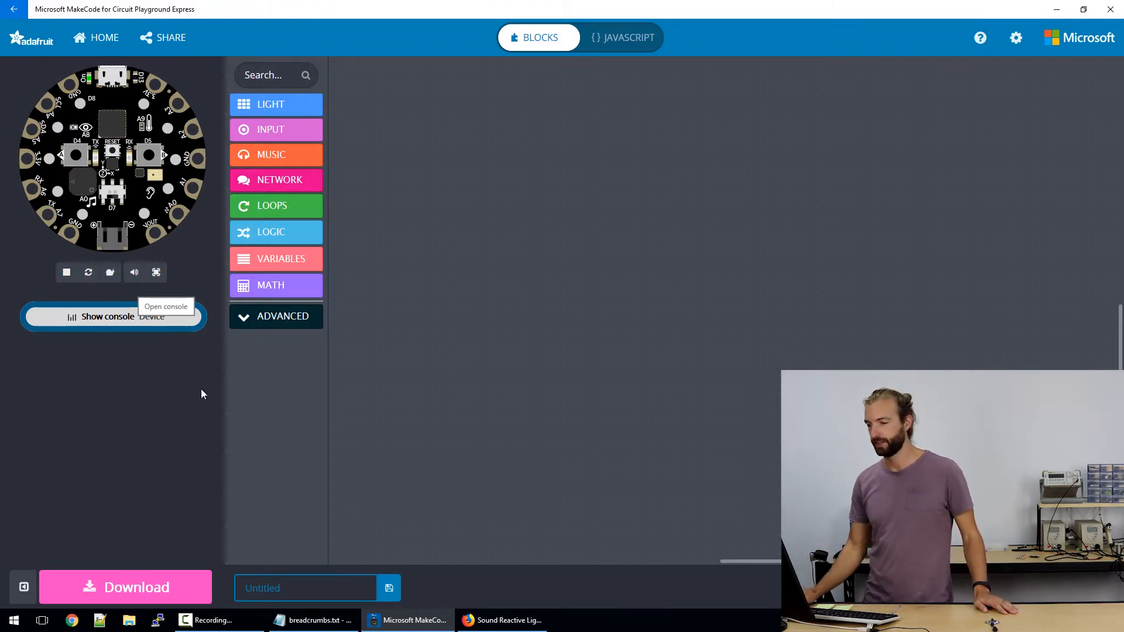
{"action": "mouse_move", "coordinate": [301, 394]}
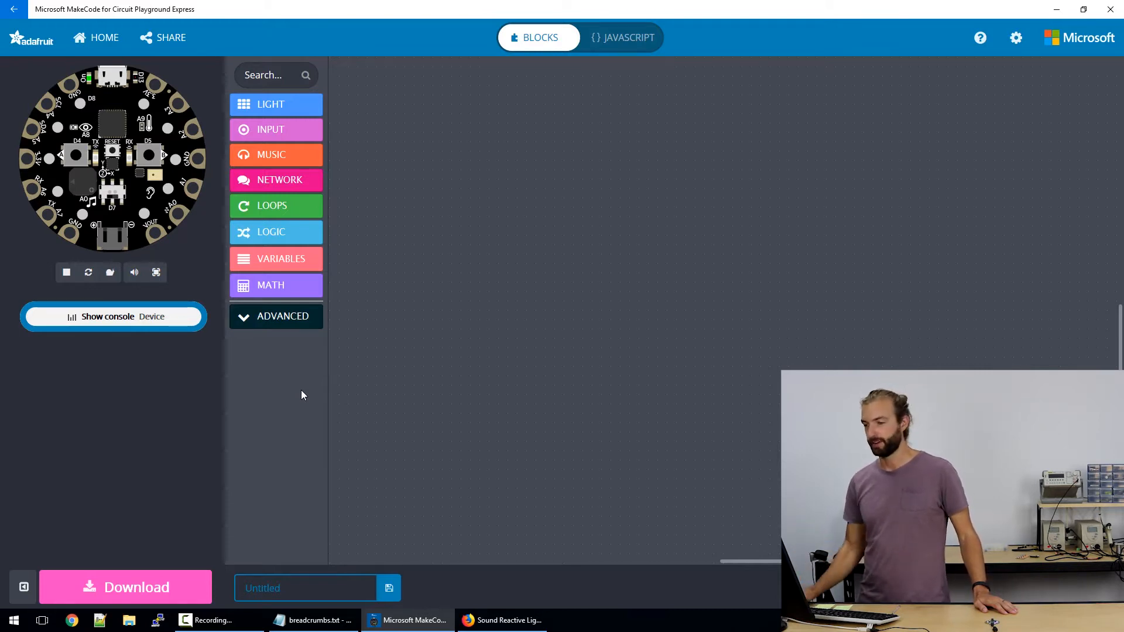
- Place a forever loop on the workspace with a graph block from Light inside it
{"action": "left_click", "coordinate": [276, 206]}
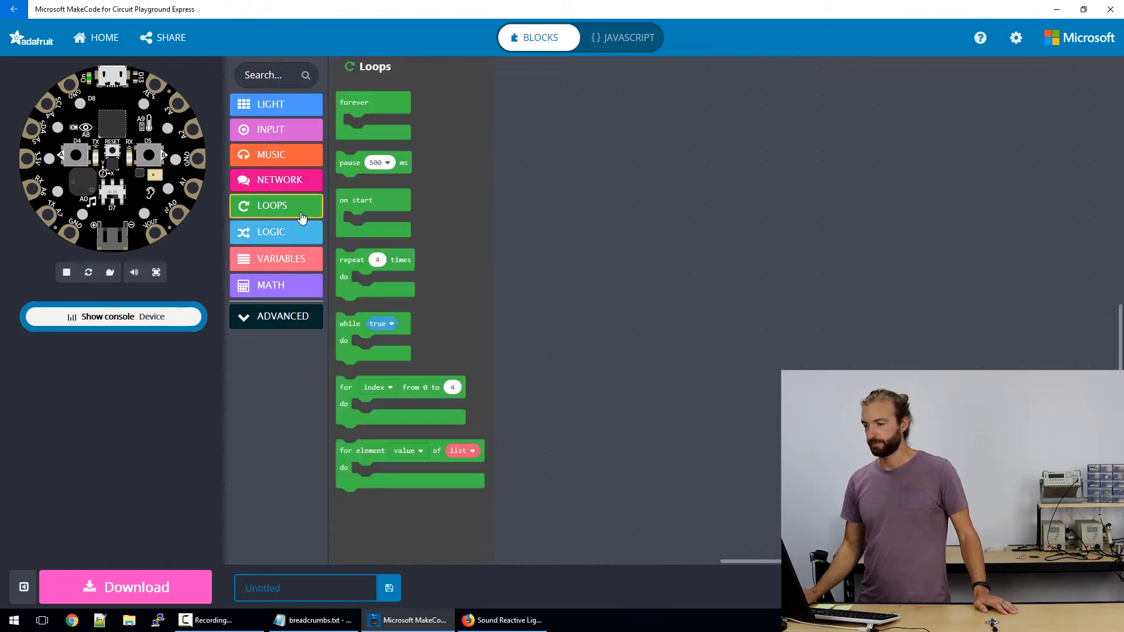
{"action": "left_click_drag", "start_coordinate": [372, 115], "coordinate": [375, 101]}
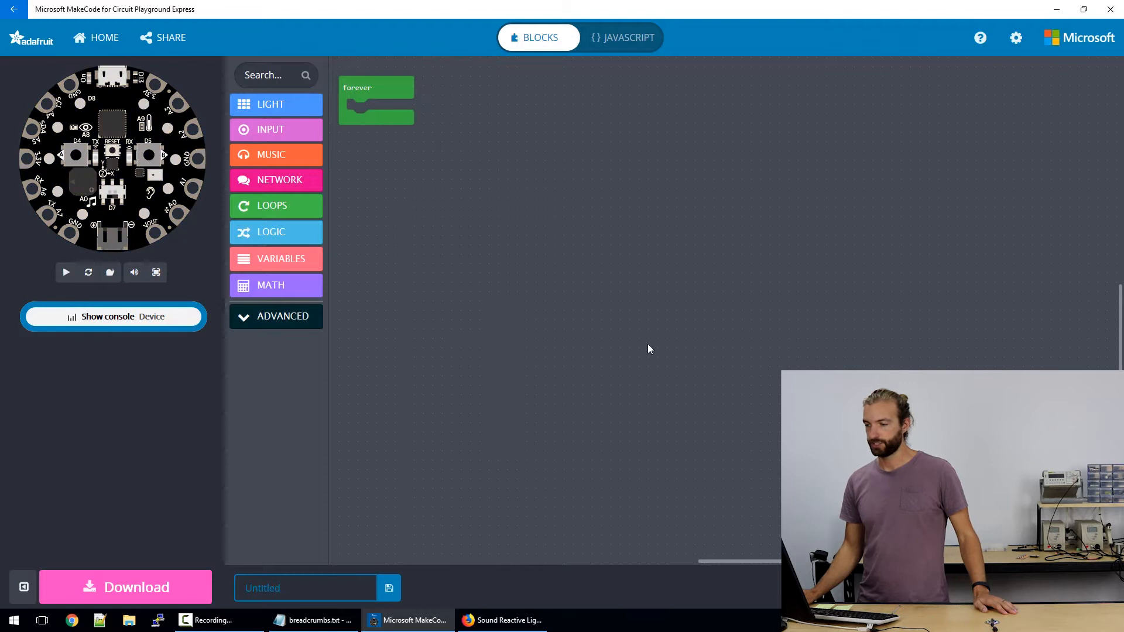
{"action": "left_click", "coordinate": [65, 272]}
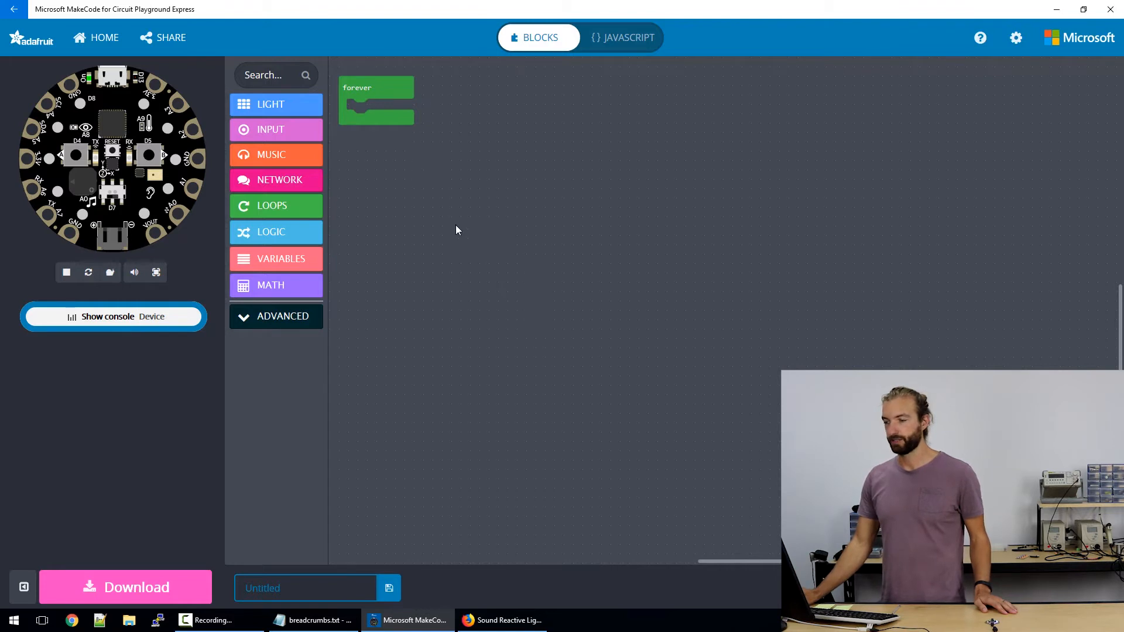
{"action": "left_click", "coordinate": [270, 104]}
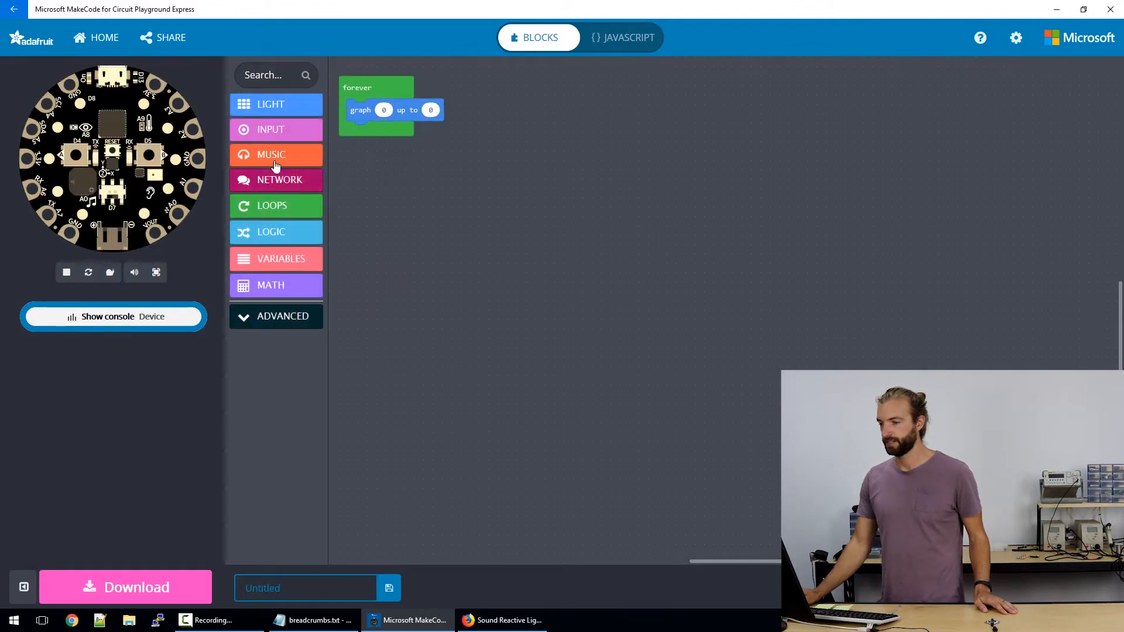
- Graph the sound level up to 100 and test it with the simulator's sound slider
{"action": "left_click", "coordinate": [271, 129]}
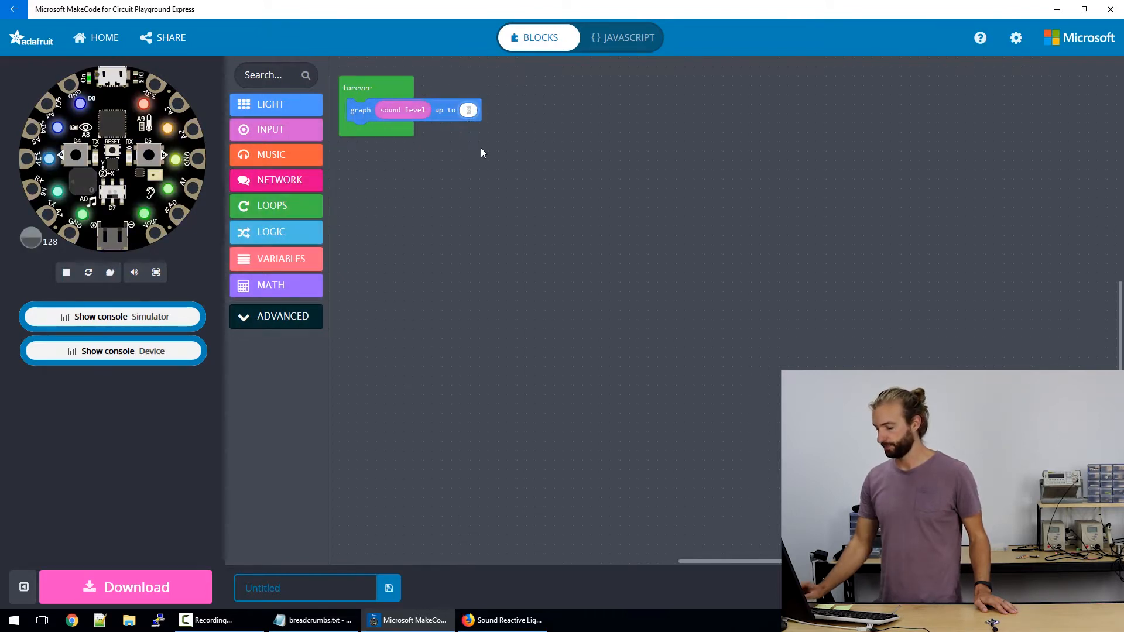
{"action": "type", "text": "100"}
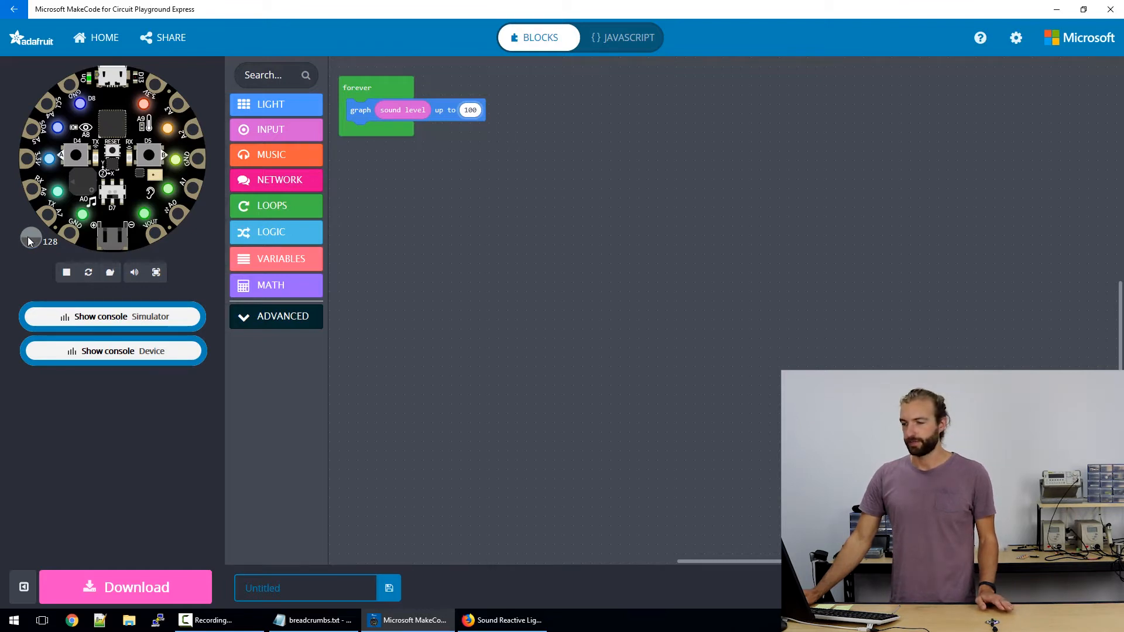
{"action": "left_click_drag", "start_coordinate": [30, 238], "coordinate": [43, 238]}
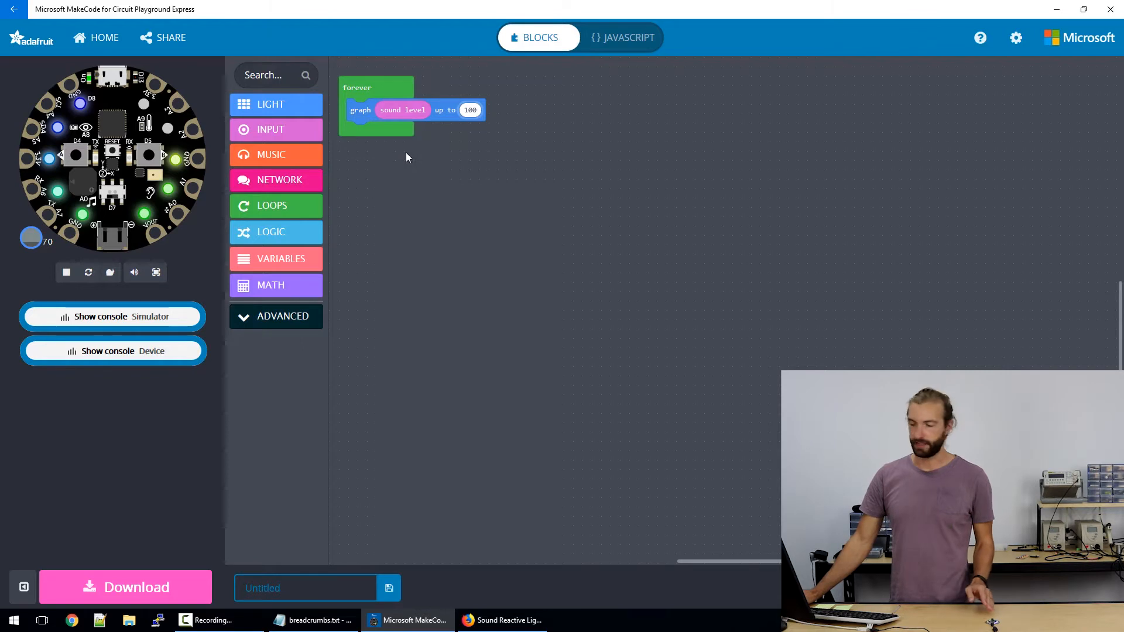
{"action": "mouse_move", "coordinate": [484, 132]}
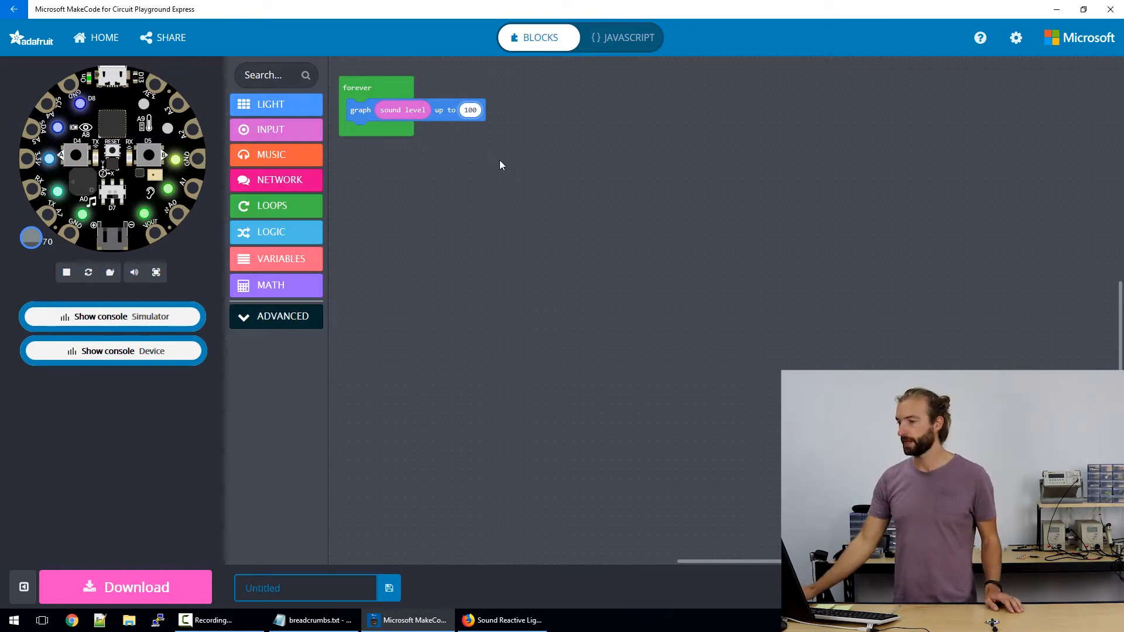
{"action": "mouse_move", "coordinate": [362, 198]}
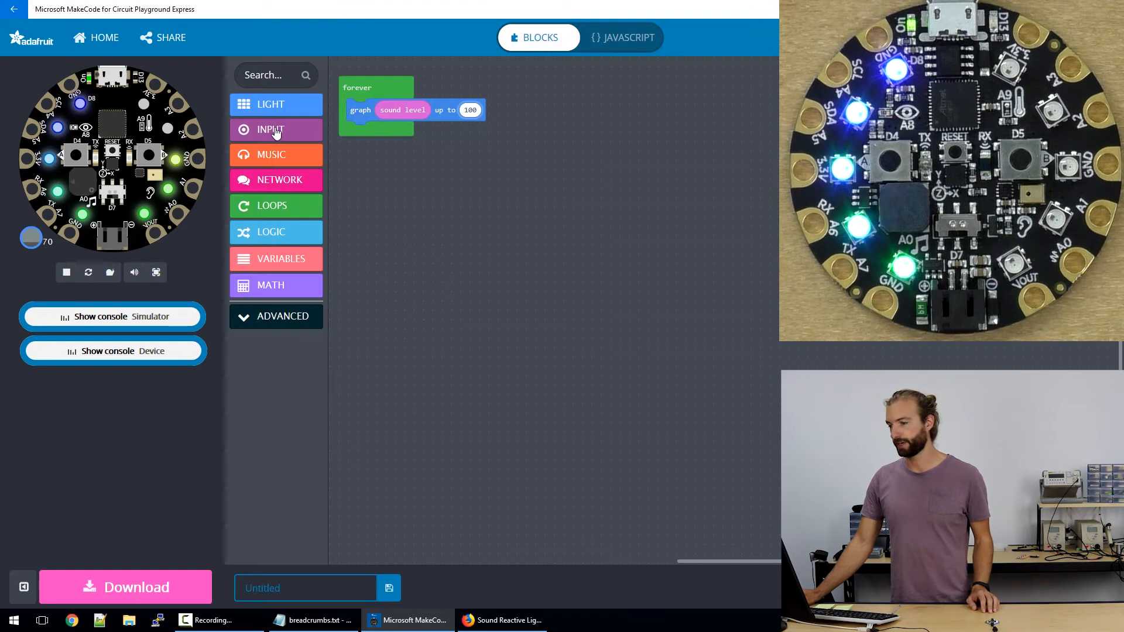
- Add an 'on switch moved left' handler and a duplicate set to react to right
{"action": "left_click", "coordinate": [277, 130]}
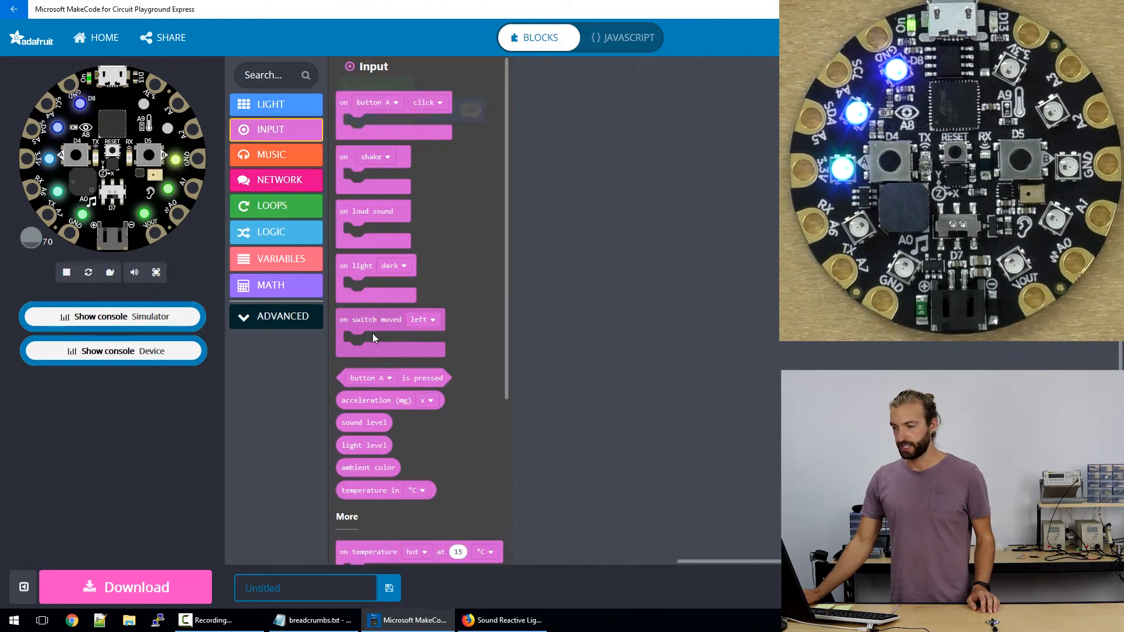
{"action": "mouse_move", "coordinate": [427, 319]}
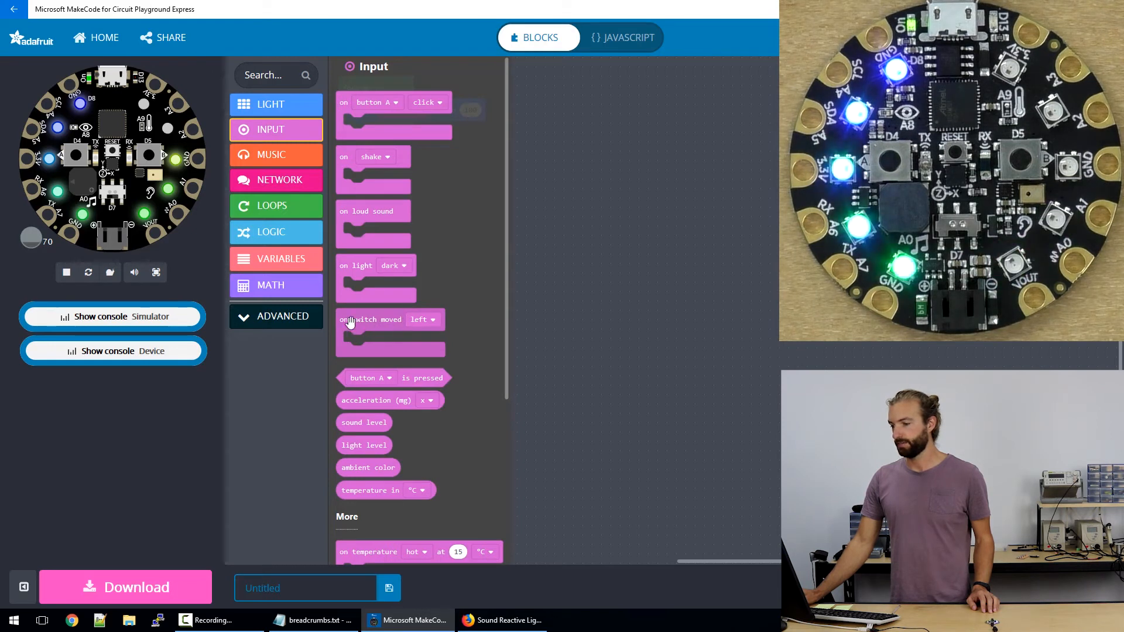
{"action": "left_click_drag", "start_coordinate": [388, 318], "coordinate": [405, 193]}
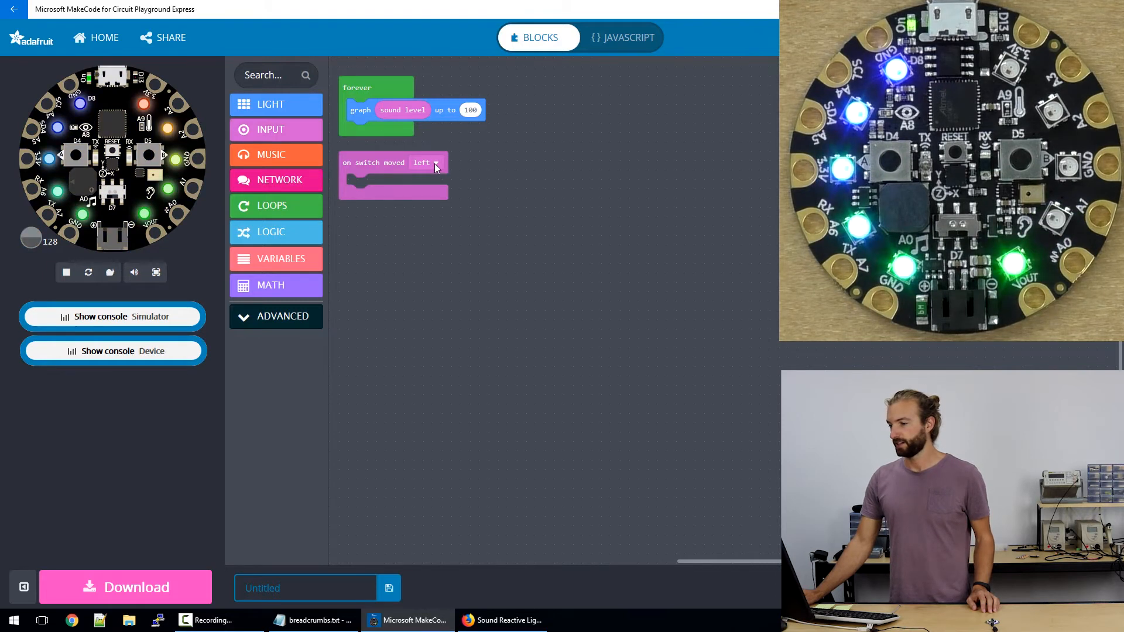
{"action": "left_click", "coordinate": [271, 130]}
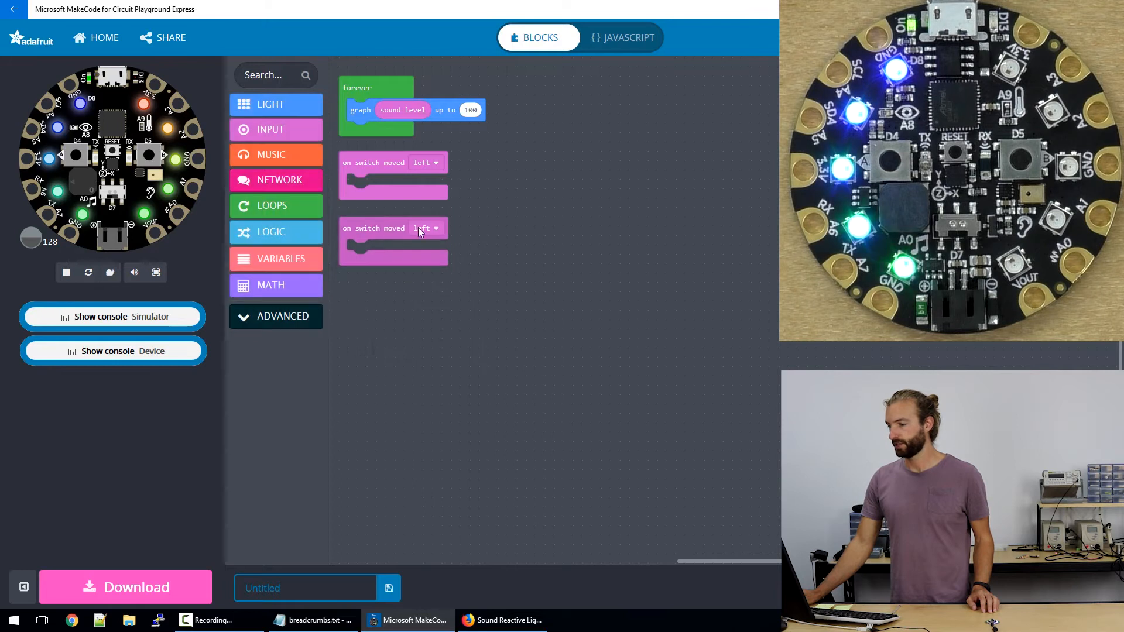
{"action": "left_click", "coordinate": [428, 228]}
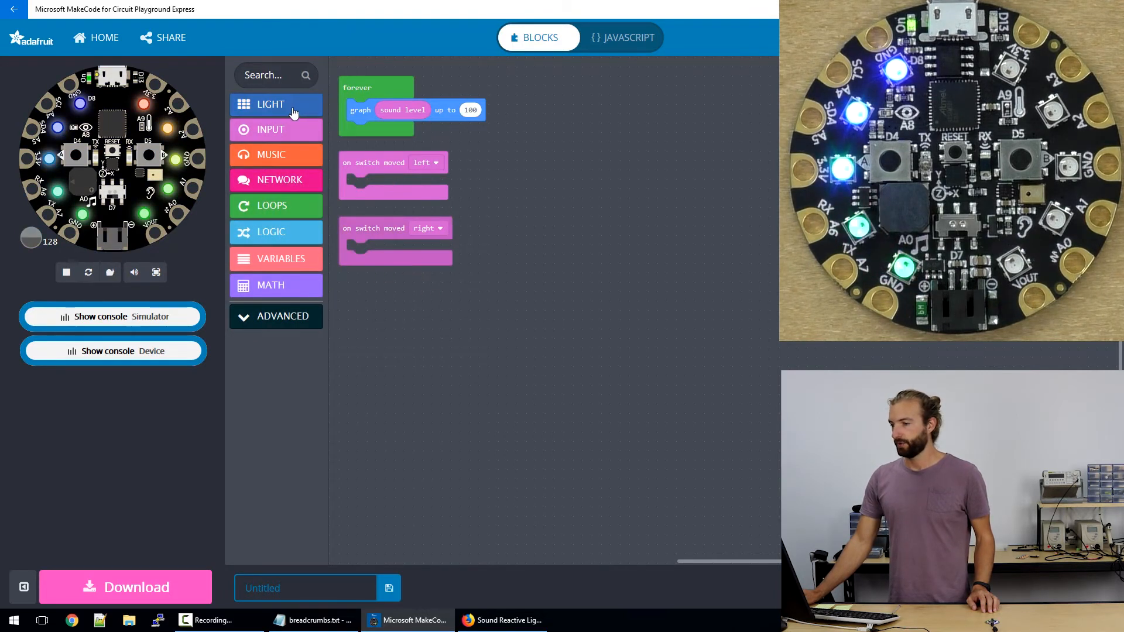
- Put set brightness blocks in the handlers: 20 for left, 255 for right
{"action": "left_click", "coordinate": [270, 104]}
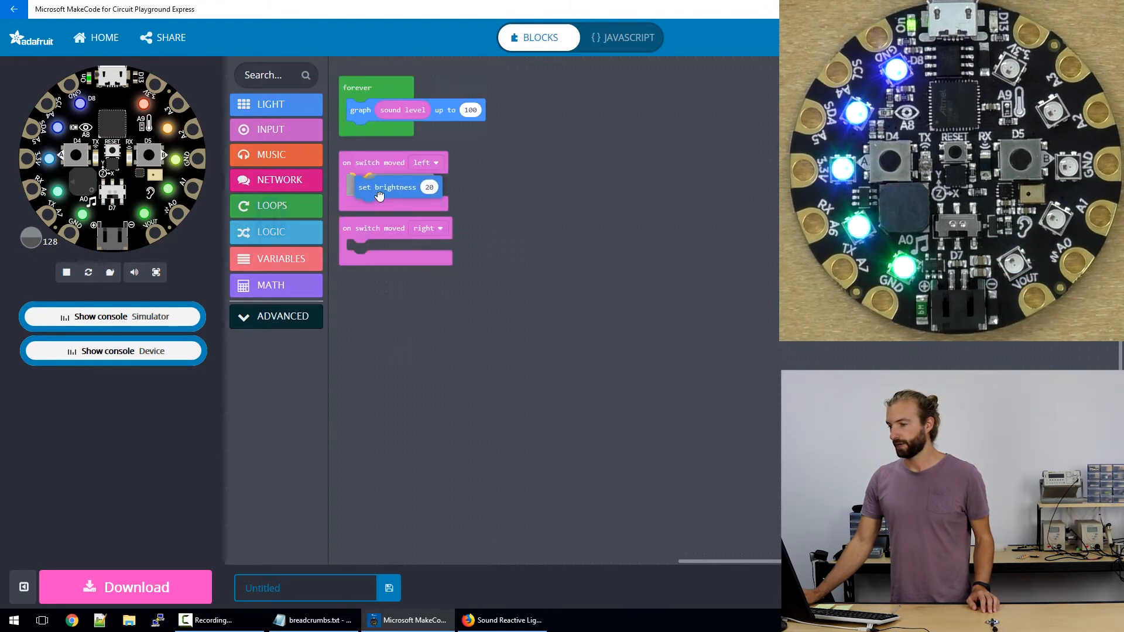
{"action": "left_click", "coordinate": [275, 104]}
{"action": "type", "text": "255"}
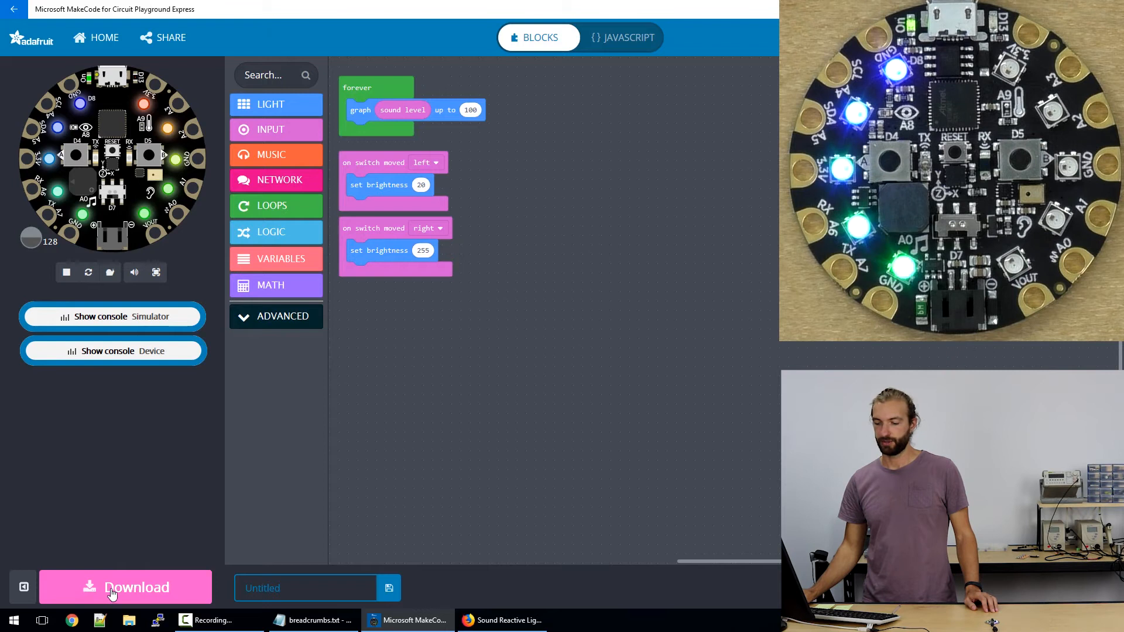
- Download the program and copy it to the Circuit Playground Express drive
{"action": "left_click", "coordinate": [125, 586]}
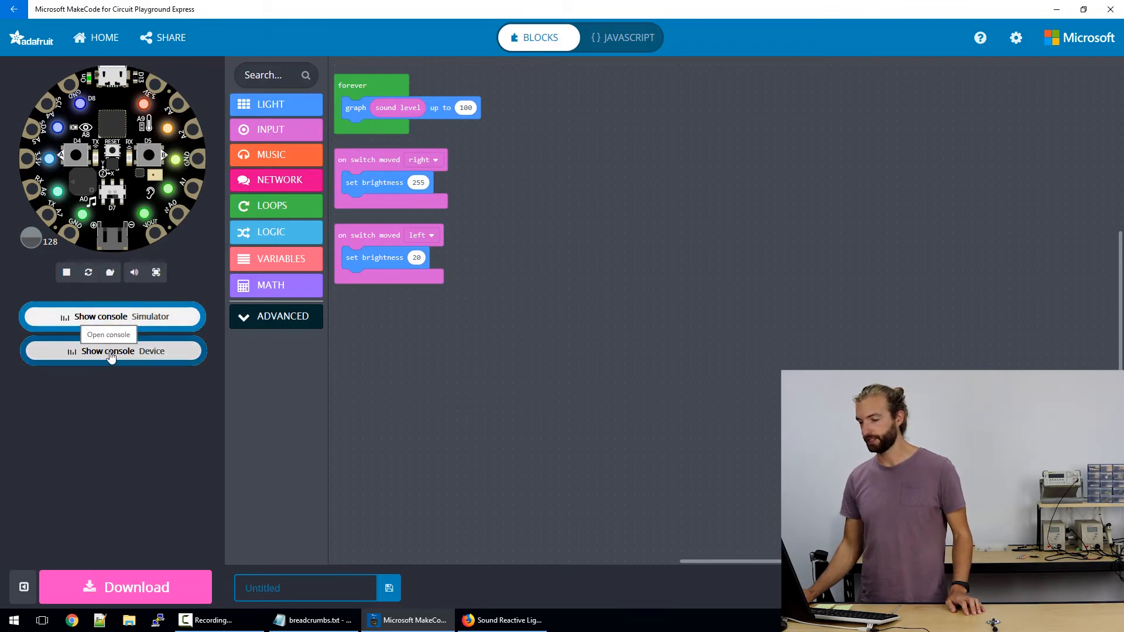
- Show the device console plotting live sound readings, pausing and resuming the plot
{"action": "left_click", "coordinate": [111, 350]}
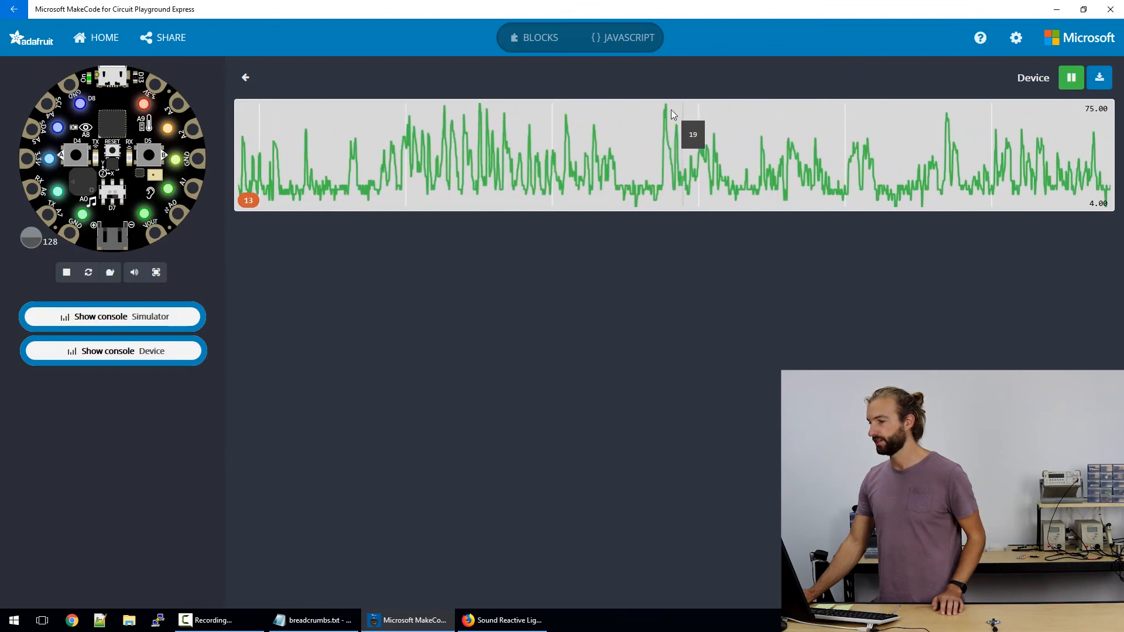
{"action": "left_click", "coordinate": [1070, 77]}
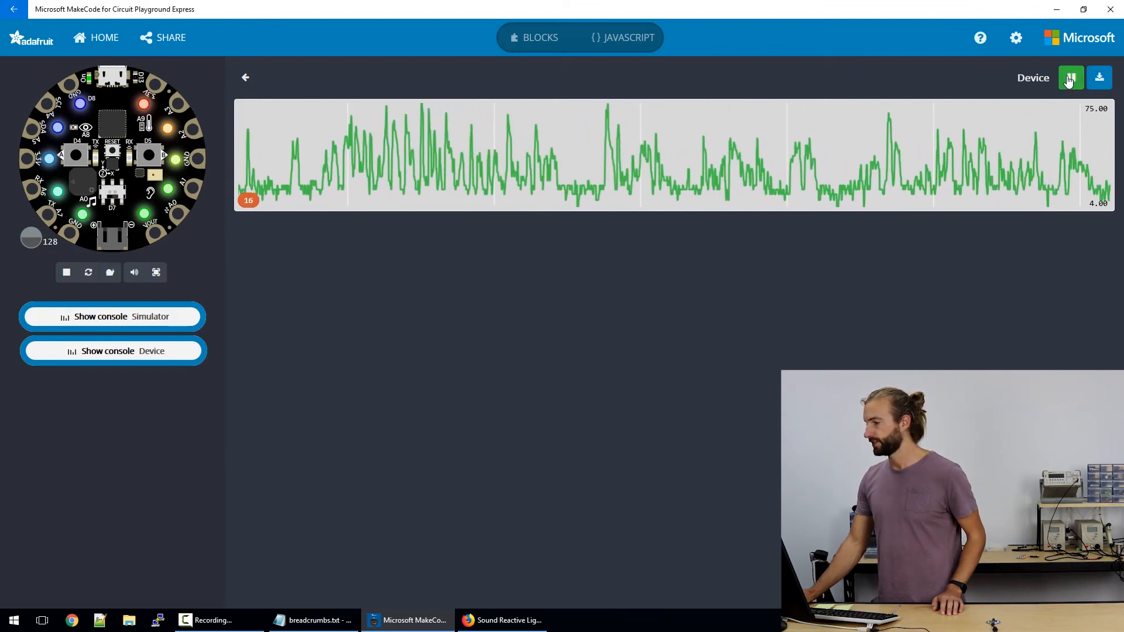
{"action": "left_click", "coordinate": [1070, 77]}
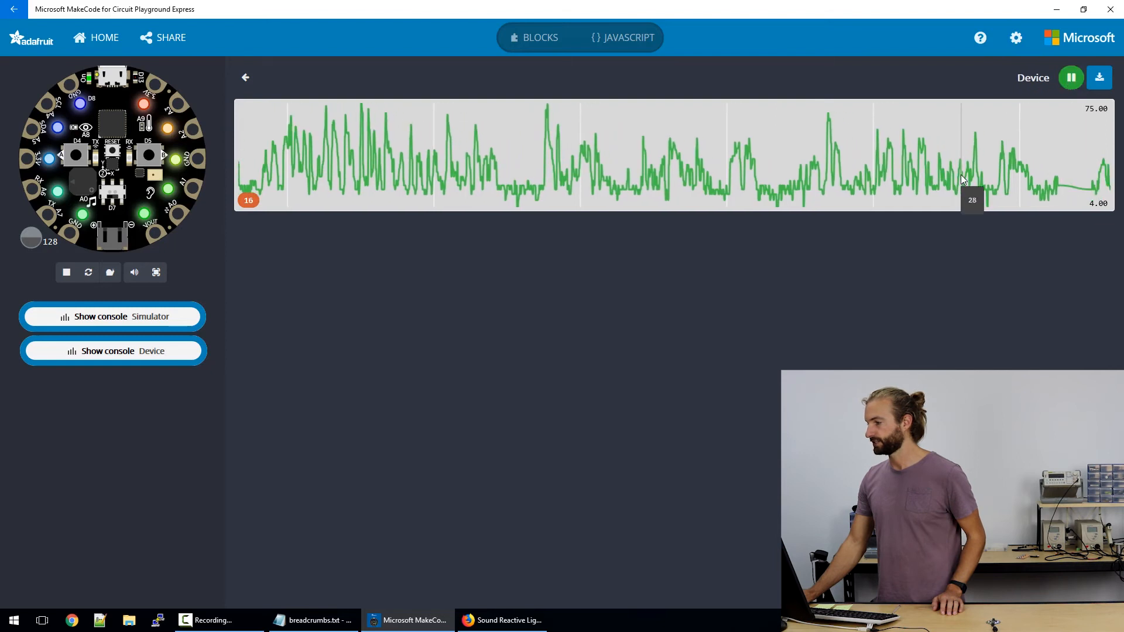